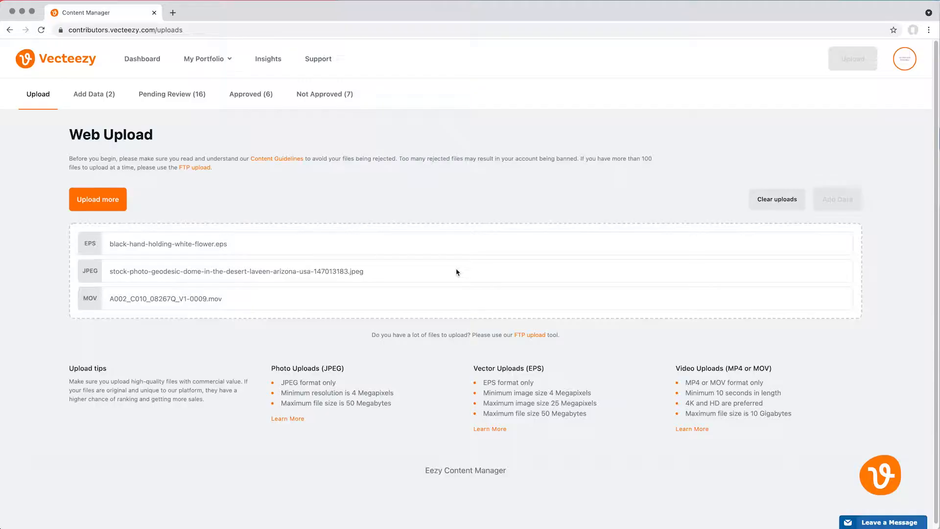
Step: Preview uploading and the files awaiting metadata, then bring up the contributor Sign In page
{"action": "left_click", "coordinate": [180, 243]}
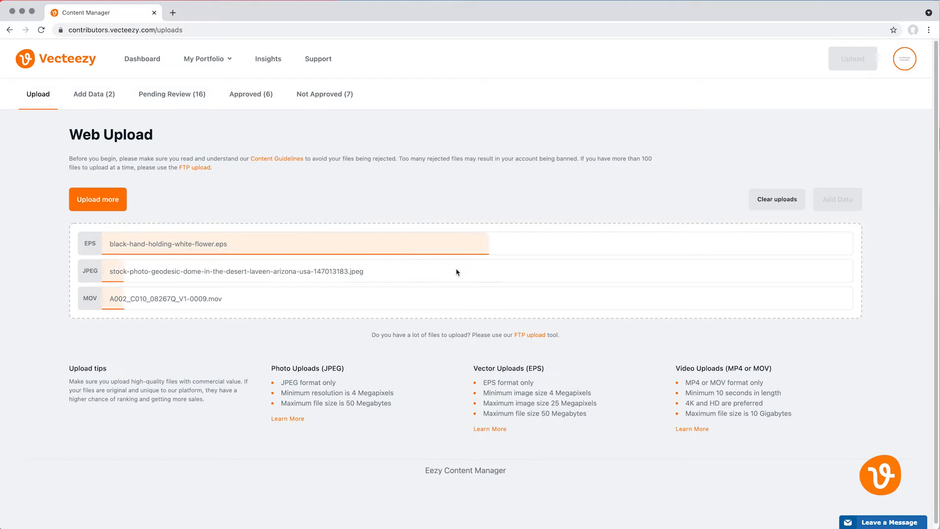
{"action": "left_click", "coordinate": [94, 93]}
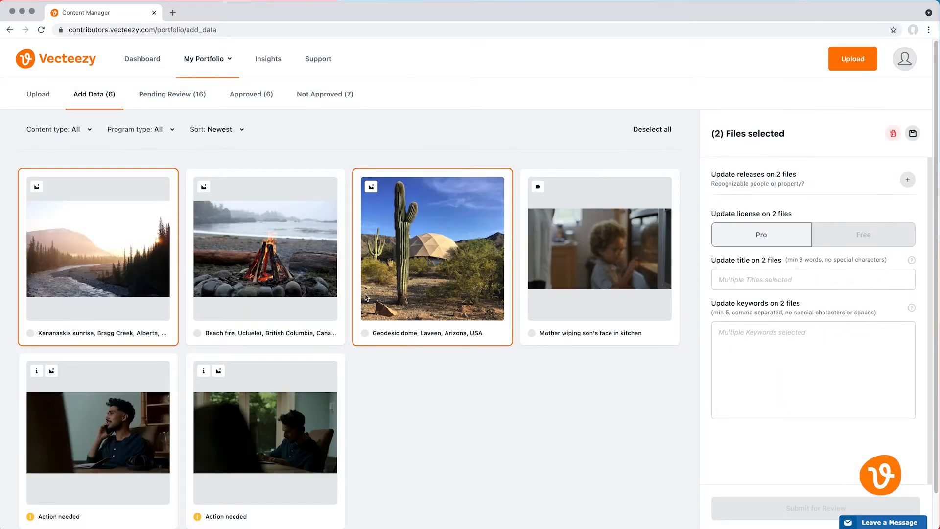
{"action": "left_click", "coordinate": [265, 432]}
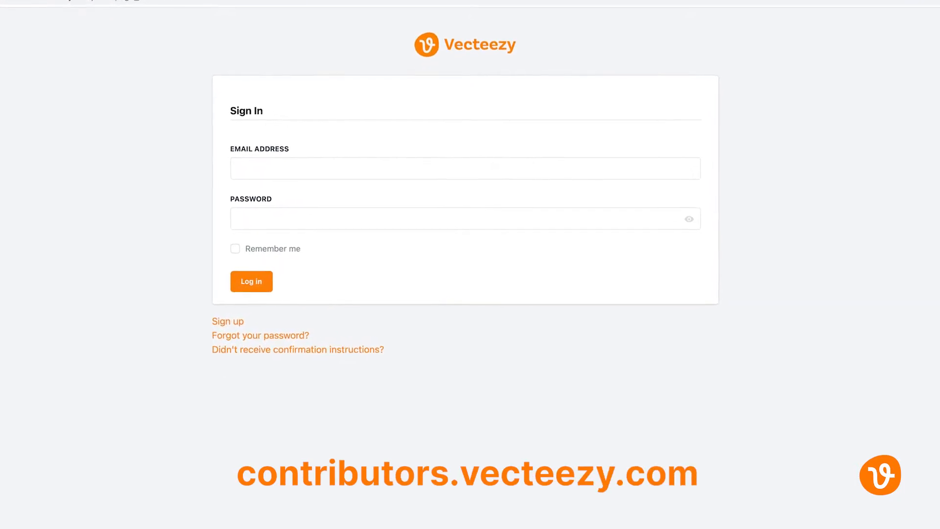
Step: Log in and choose Upload from the My Portfolio menu to reach Web Upload
{"action": "left_click", "coordinate": [251, 280]}
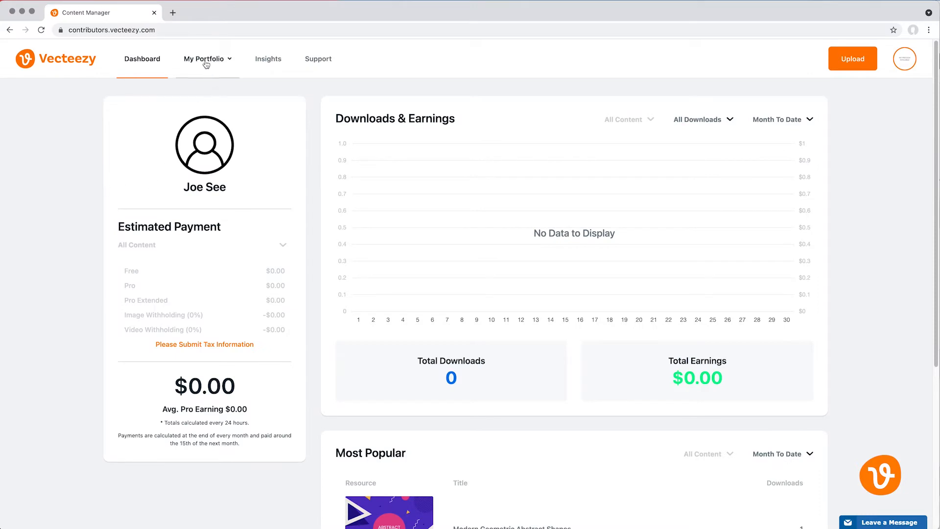
{"action": "left_click", "coordinate": [204, 58]}
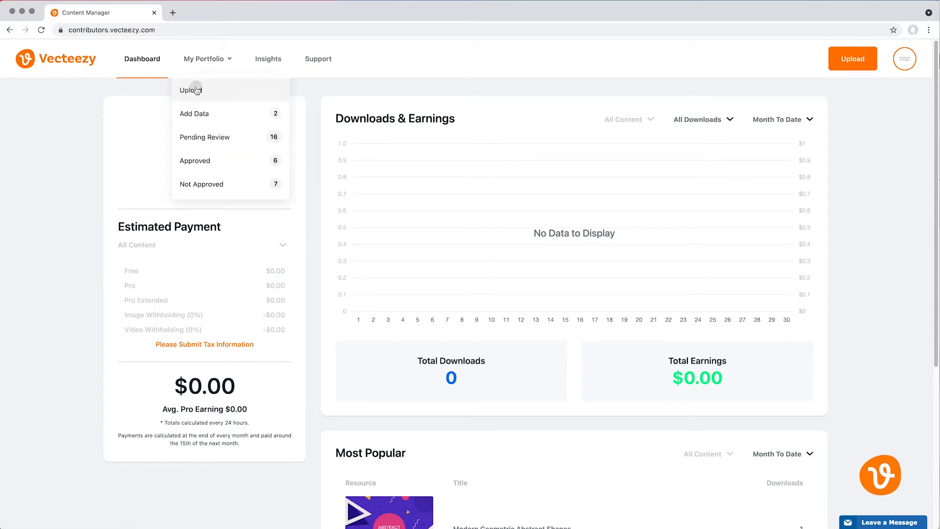
{"action": "left_click", "coordinate": [190, 91]}
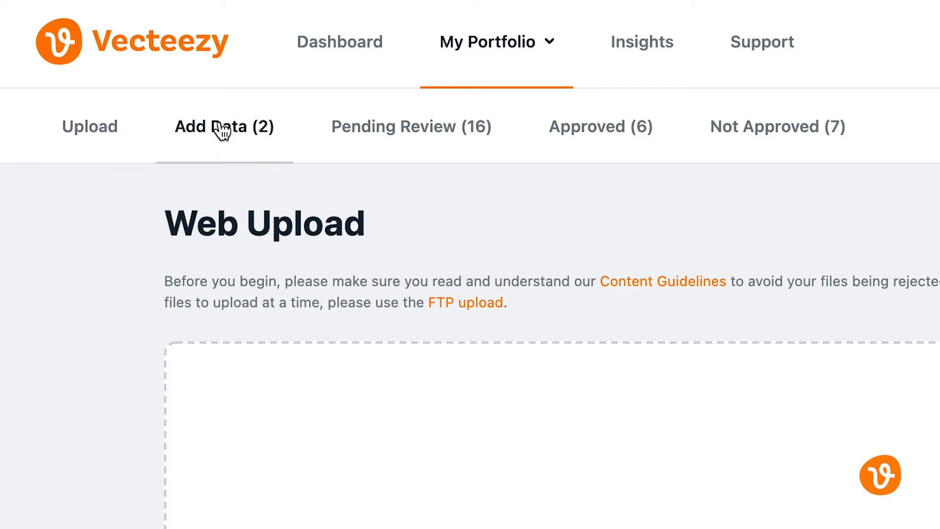
{"action": "mouse_move", "coordinate": [497, 190]}
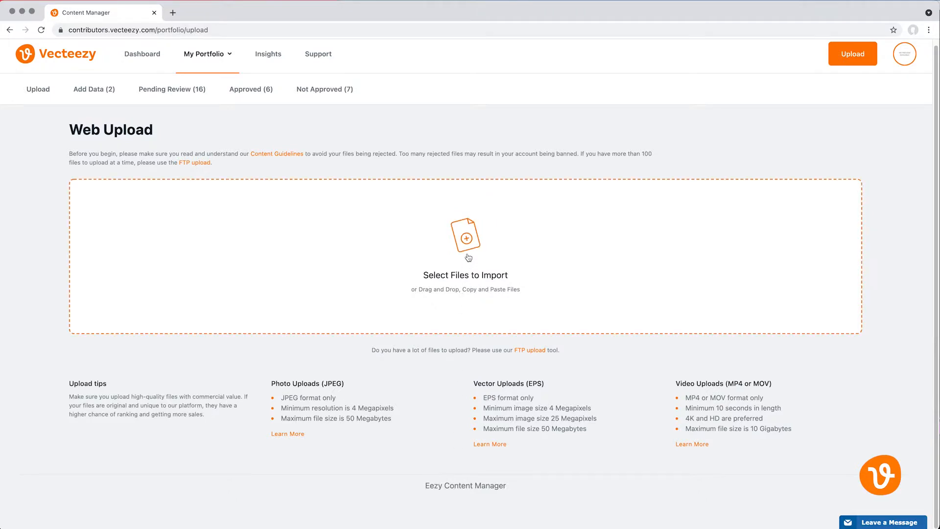
Step: Import the flower EPS, dome photo, video and photos; read the EPS 4-megapixel error
{"action": "left_click", "coordinate": [465, 258]}
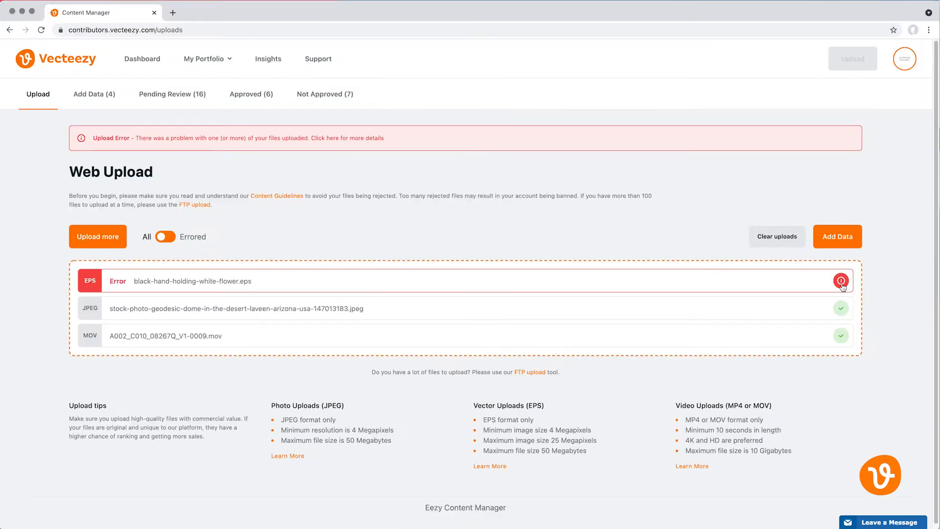
{"action": "left_click", "coordinate": [841, 281]}
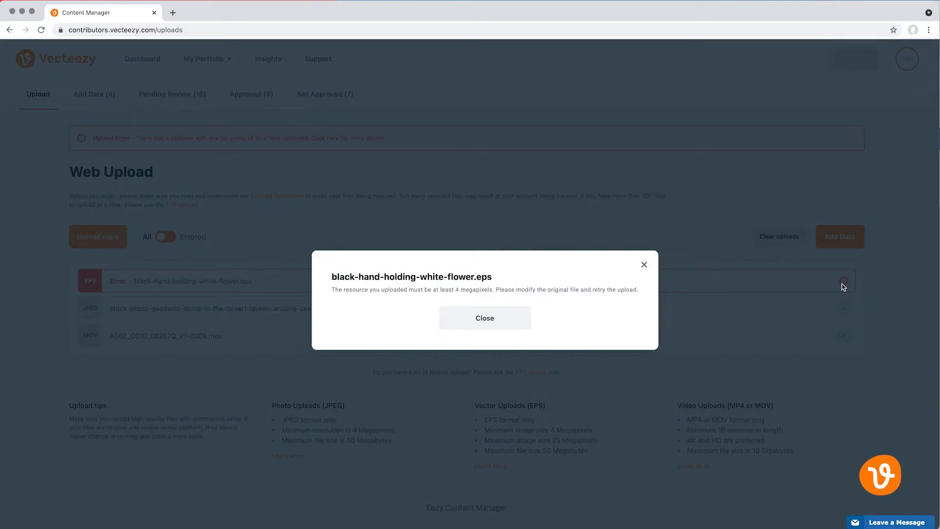
{"action": "left_click", "coordinate": [485, 318]}
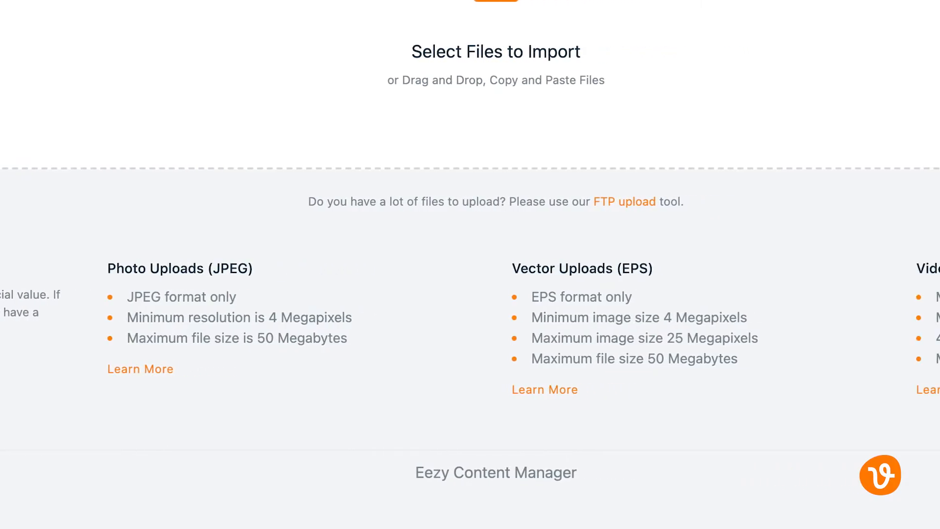
{"action": "scroll", "scroll_direction": "right", "scroll_amount": 3}
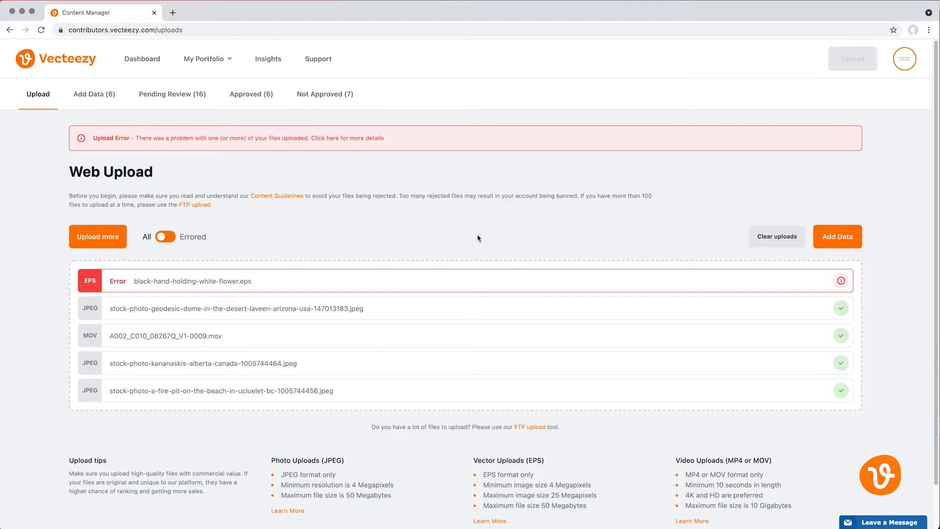
Step: Open the six files in Add Data and preview the Content type, Program type and Sort choices
{"action": "left_click", "coordinate": [94, 94]}
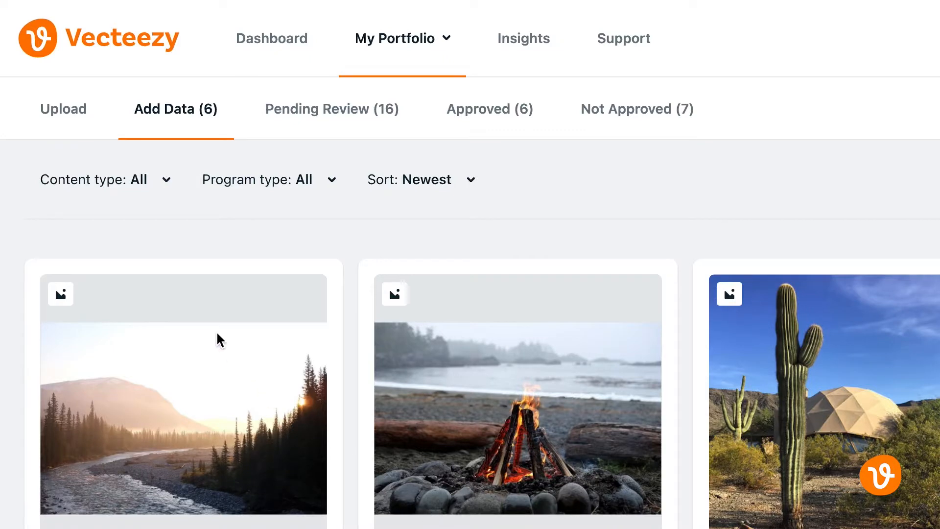
{"action": "left_click", "coordinate": [105, 179]}
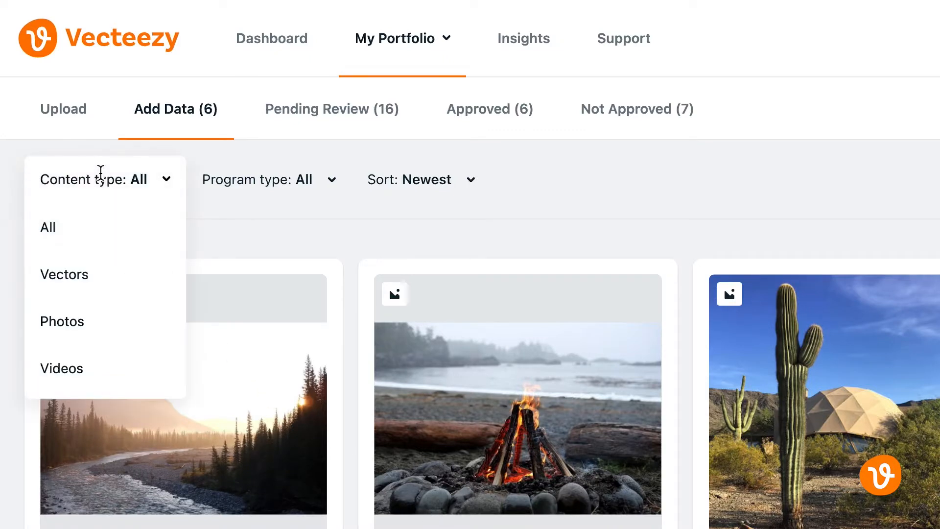
{"action": "left_click", "coordinate": [268, 179]}
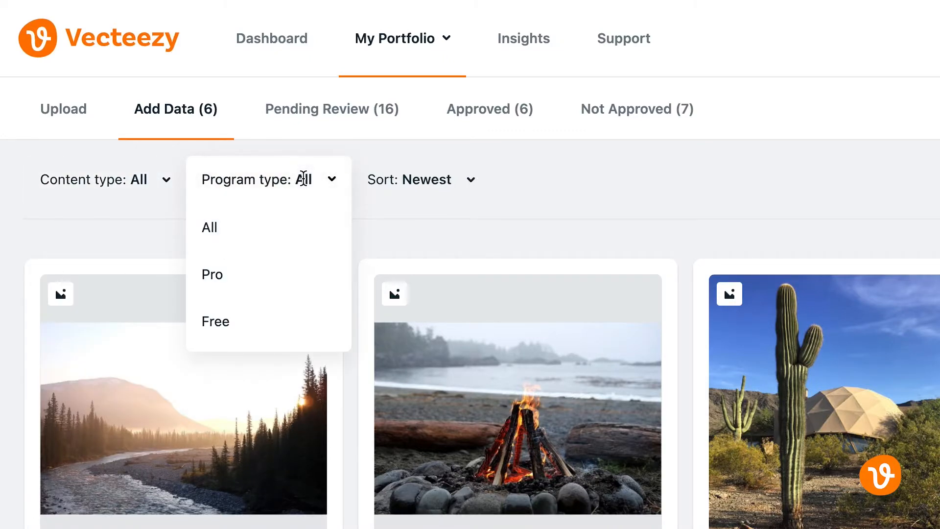
{"action": "left_click", "coordinate": [427, 179]}
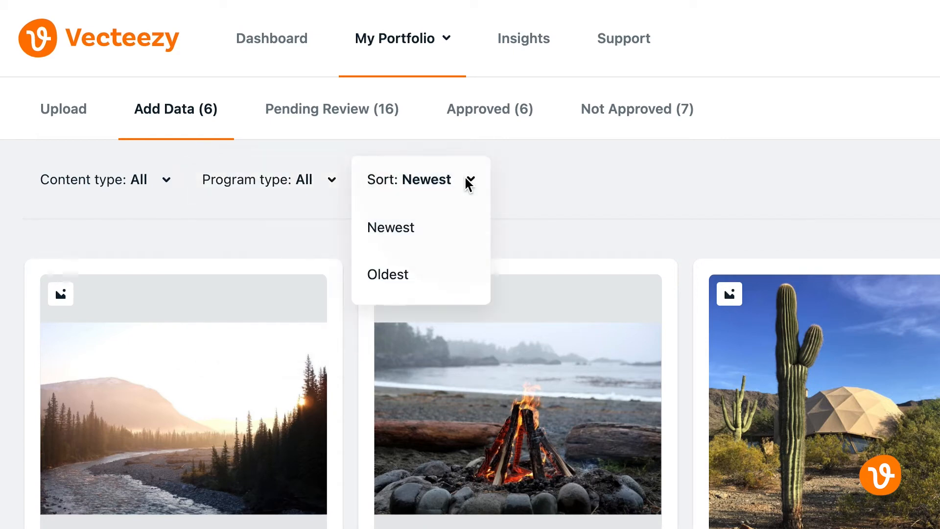
{"action": "left_click", "coordinate": [468, 183]}
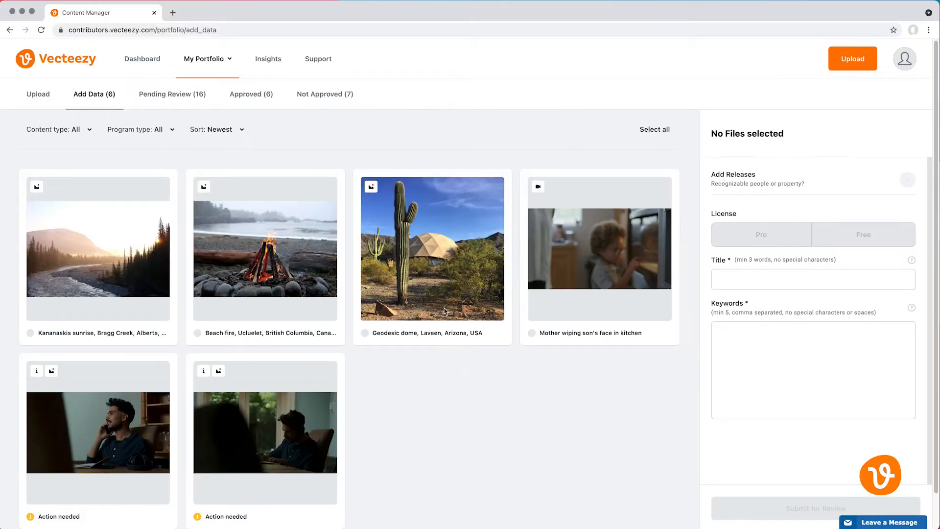
Step: Select the Geodesic dome photo and desk video, deselect all, then range-select three files
{"action": "left_click", "coordinate": [431, 248]}
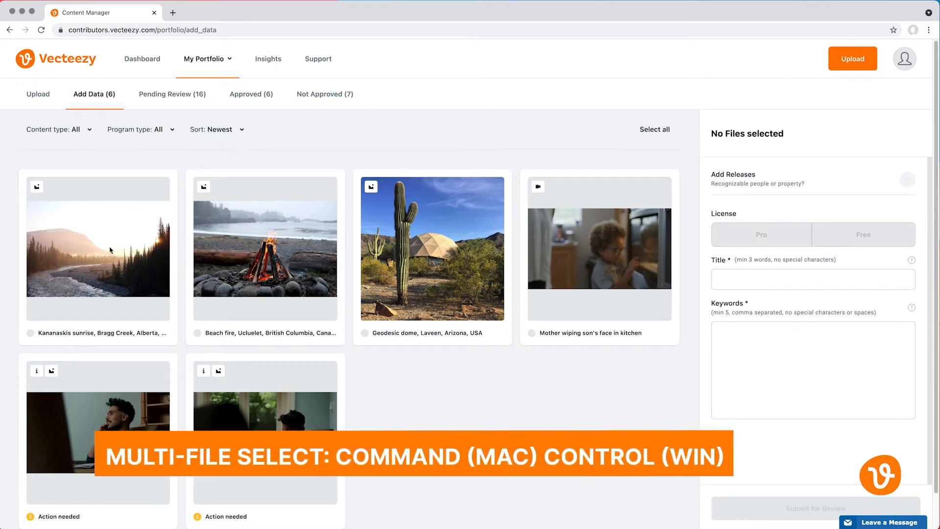
{"action": "left_click", "coordinate": [432, 248]}
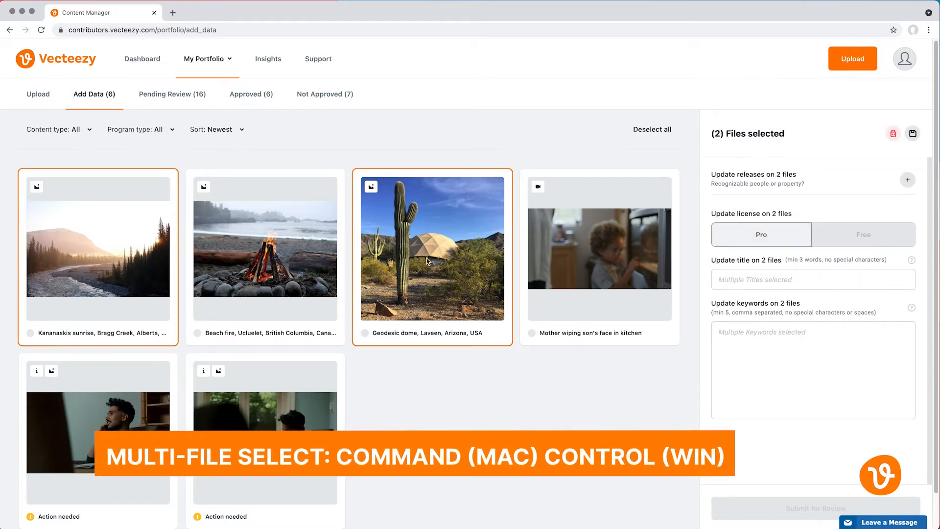
{"action": "left_click", "coordinate": [264, 426]}
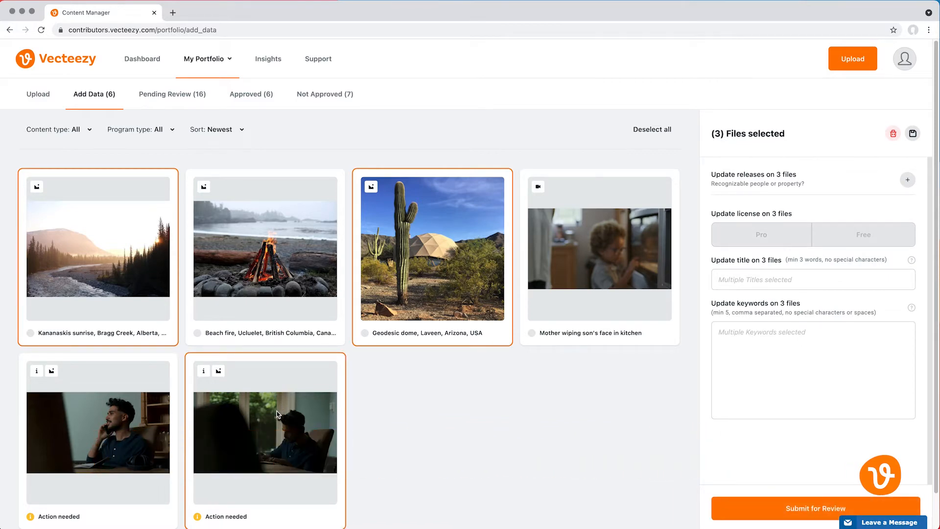
{"action": "left_click", "coordinate": [652, 129]}
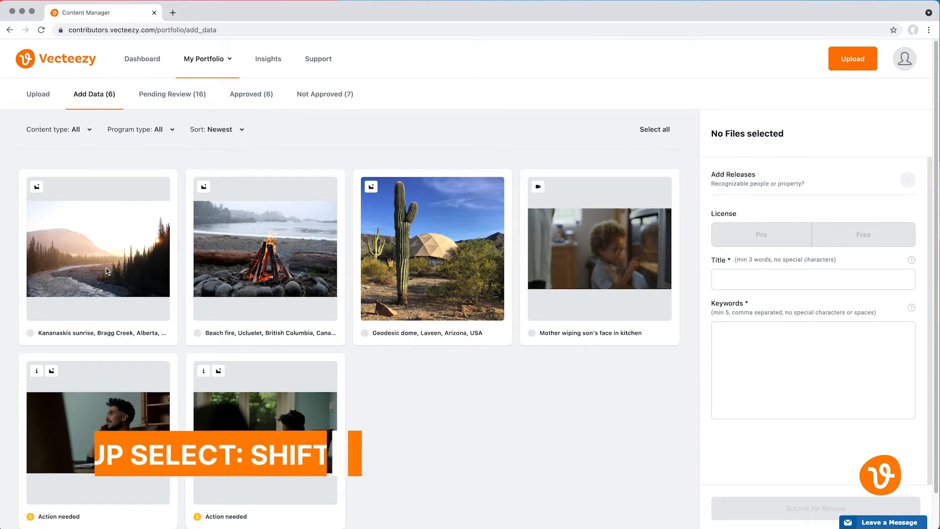
{"action": "left_click", "coordinate": [432, 258]}
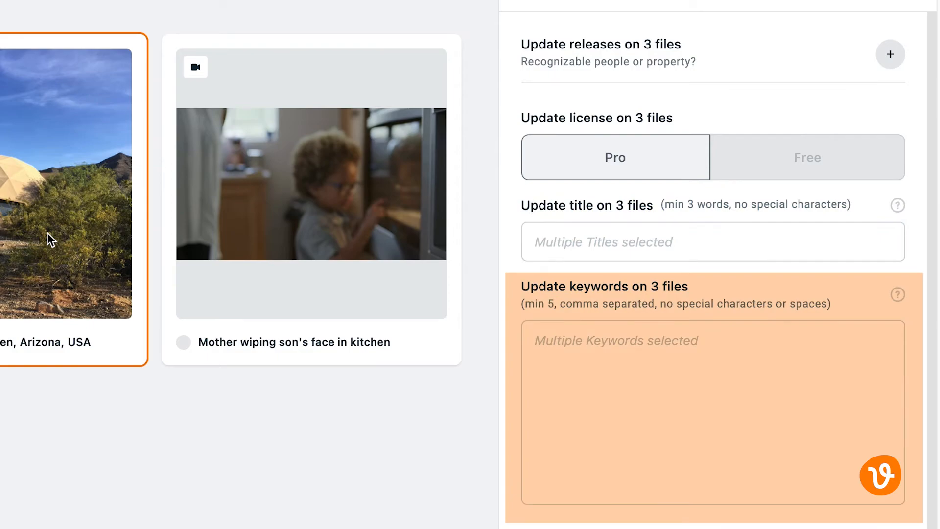
Step: Review the kitchen clip's keywords and save its title, licence and keywords
{"action": "scroll", "scroll_direction": "down", "scroll_amount": 3}
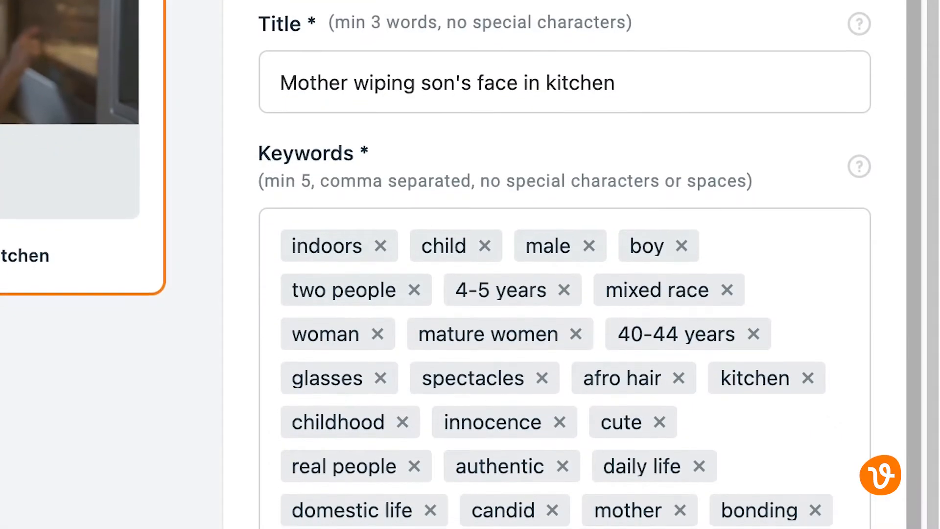
{"action": "scroll", "scroll_direction": "down", "scroll_amount": 3}
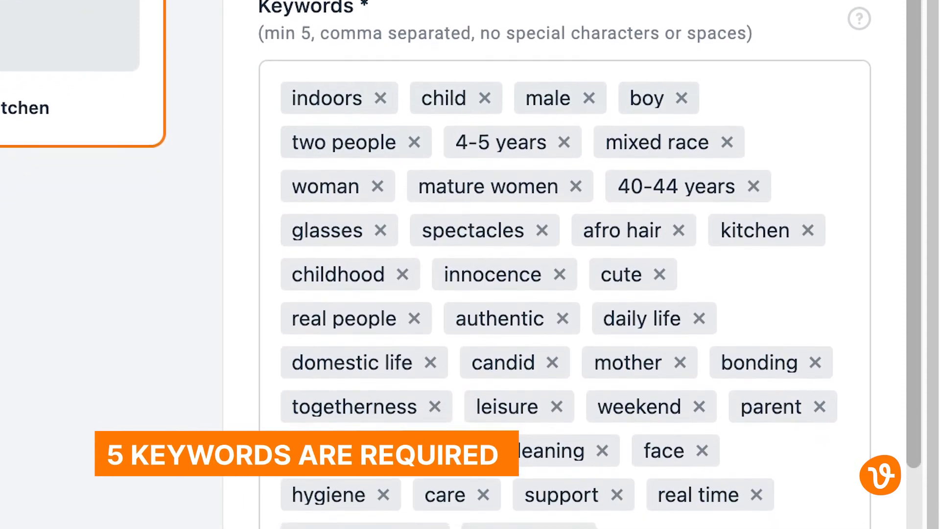
{"action": "scroll", "scroll_direction": "down", "scroll_amount": 3}
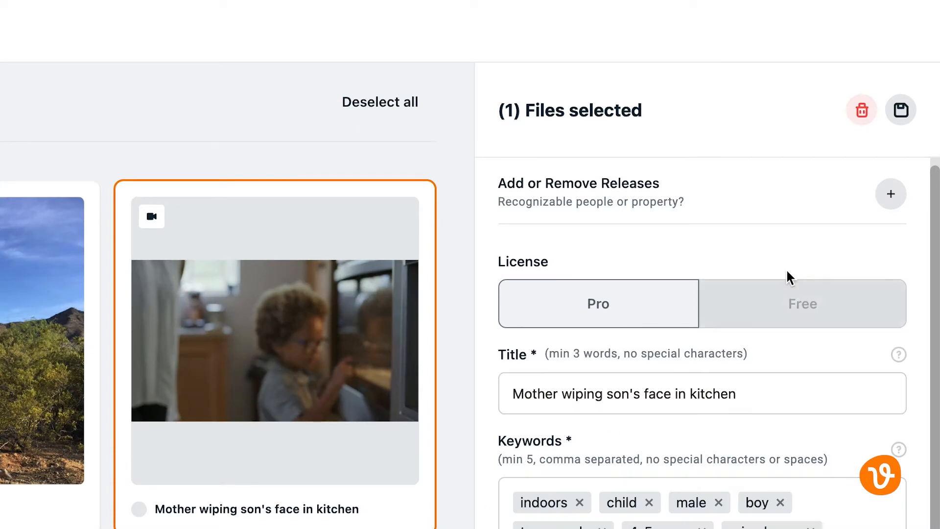
{"action": "left_click", "coordinate": [900, 110]}
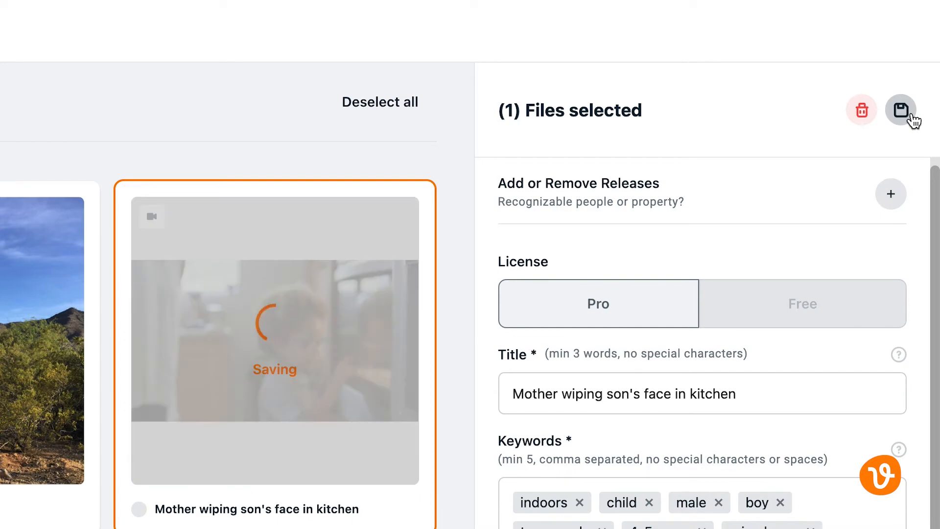
{"action": "left_click", "coordinate": [901, 110]}
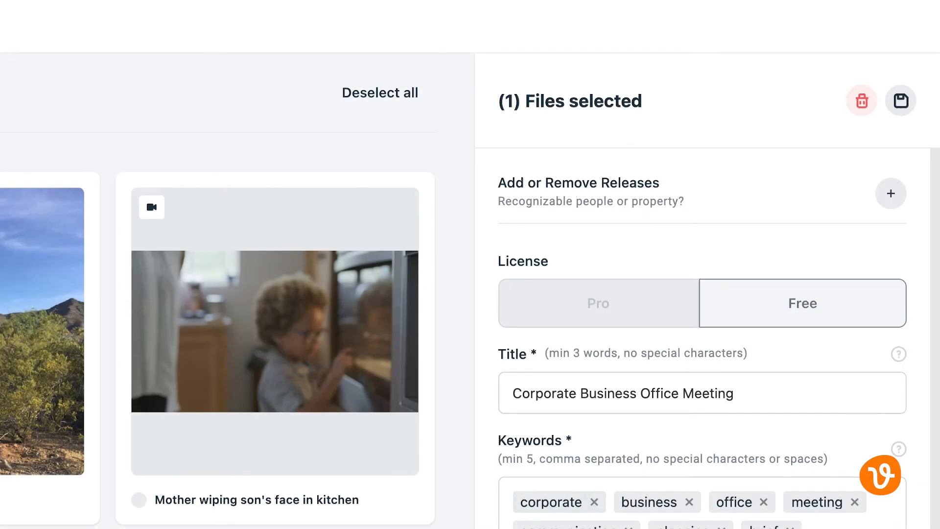
{"action": "scroll", "scroll_direction": "down", "scroll_amount": 3}
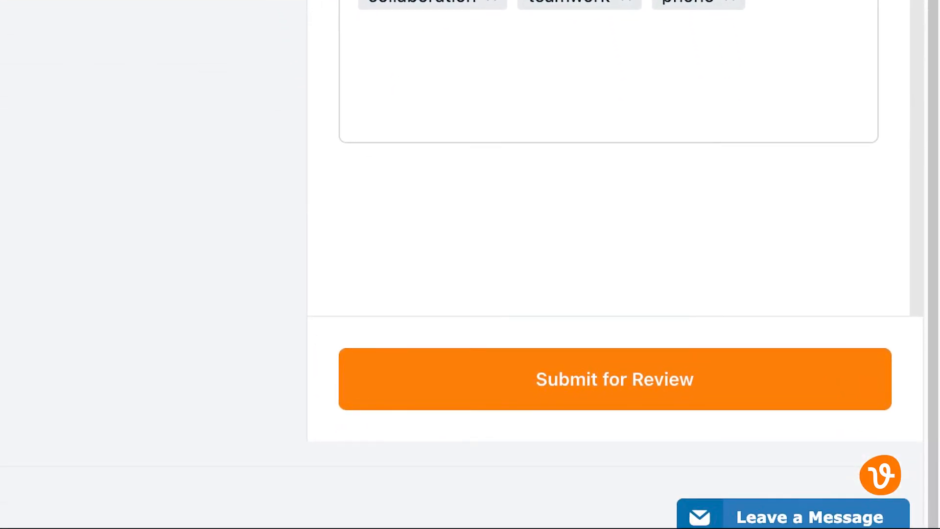
Step: Submit the edited files and inspect a file card among the 16 pending review
{"action": "left_click", "coordinate": [615, 378]}
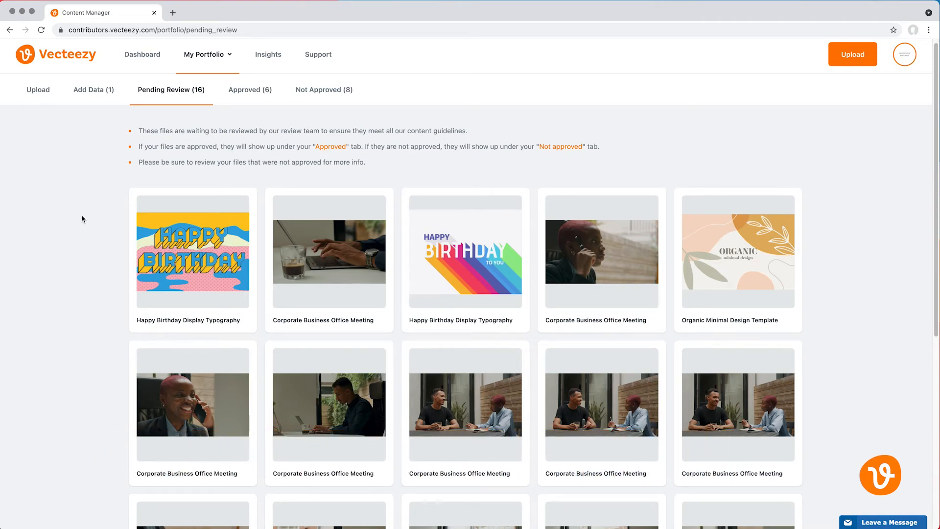
{"action": "mouse_move", "coordinate": [193, 250]}
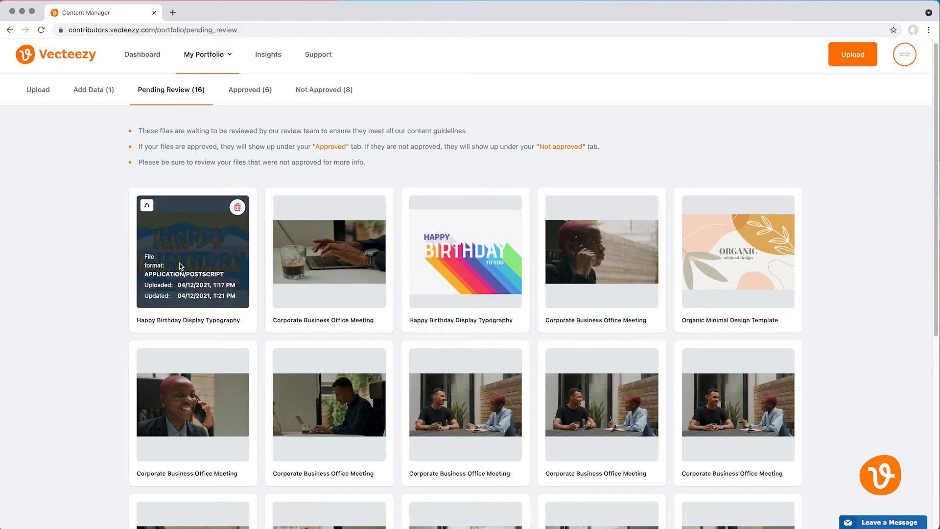
{"action": "left_click", "coordinate": [238, 207]}
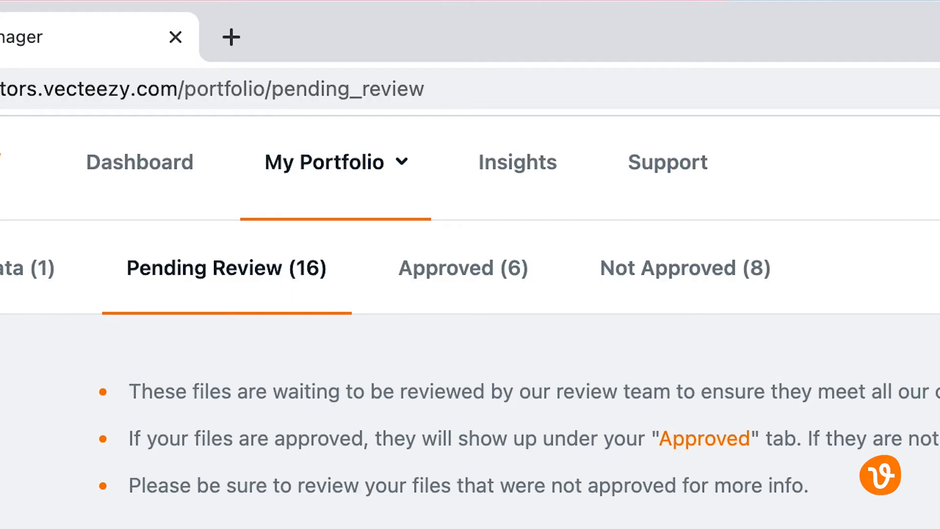
{"action": "mouse_move", "coordinate": [534, 361]}
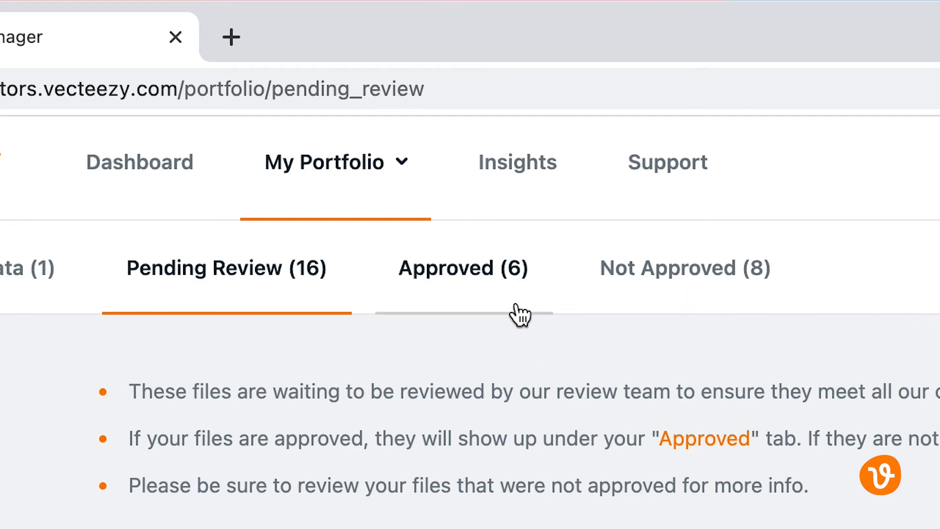
Step: Open the six approved files and check the Sort, Program type and Content type options
{"action": "left_click", "coordinate": [462, 268]}
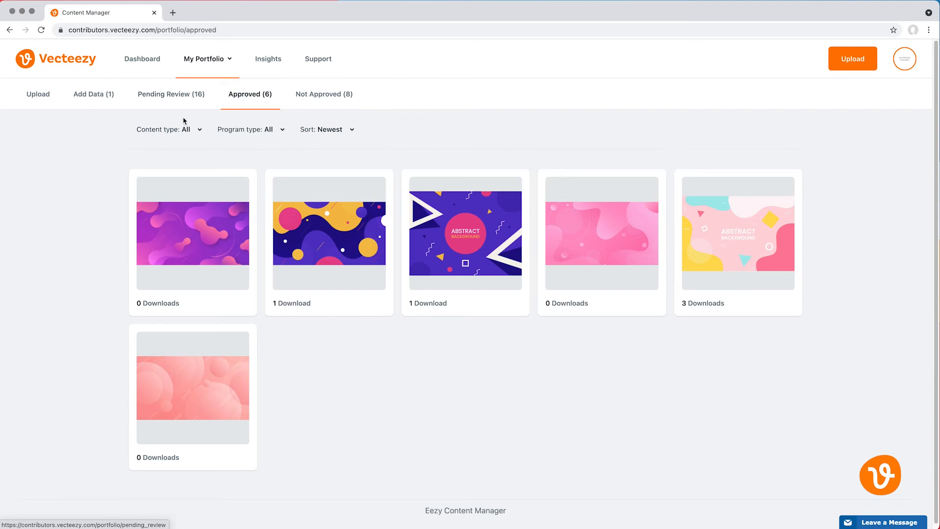
{"action": "mouse_move", "coordinate": [328, 240]}
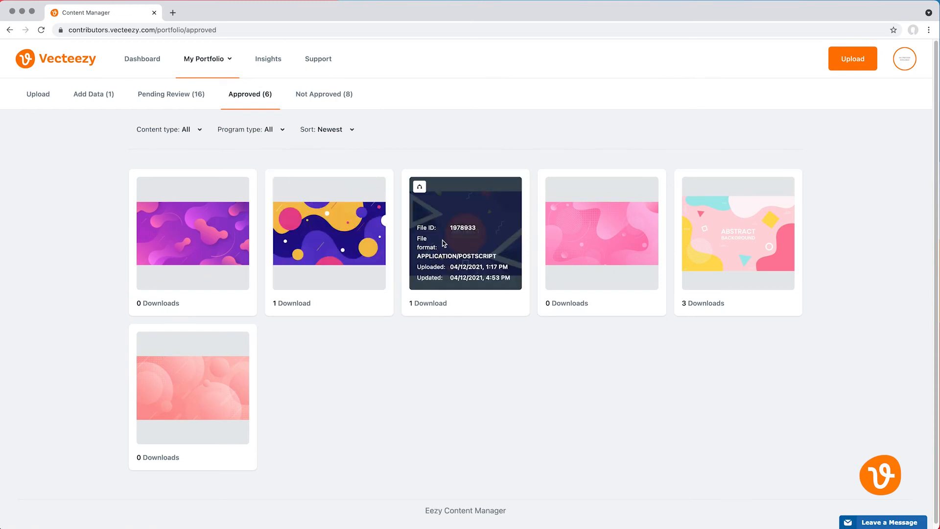
{"action": "left_click", "coordinate": [326, 129]}
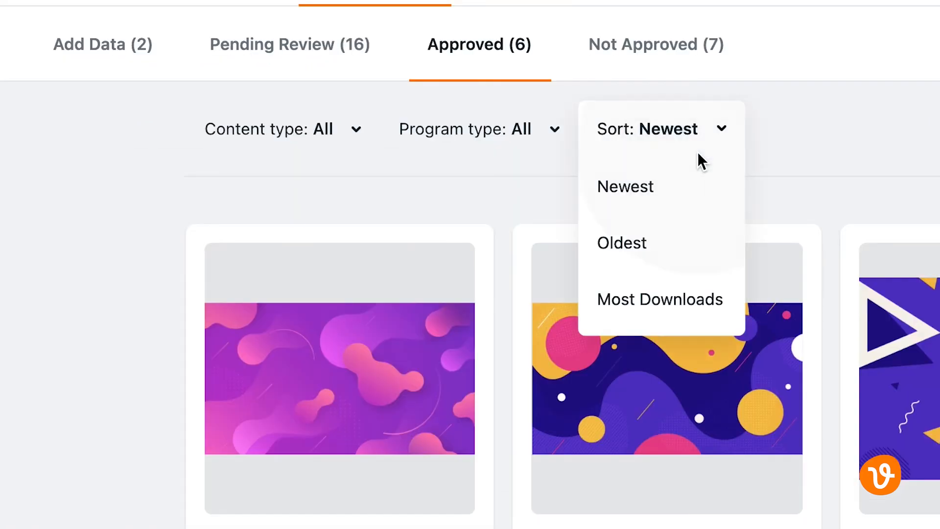
{"action": "left_click", "coordinate": [480, 128]}
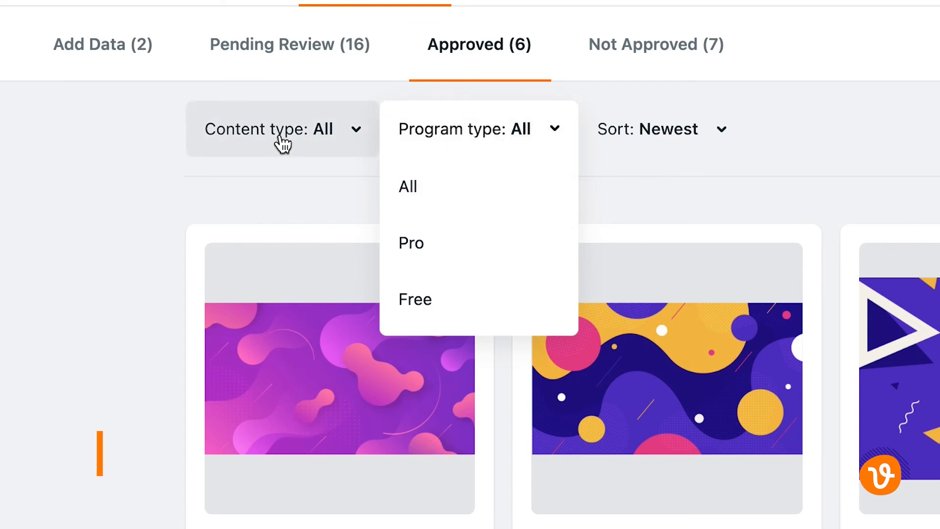
{"action": "left_click", "coordinate": [282, 128]}
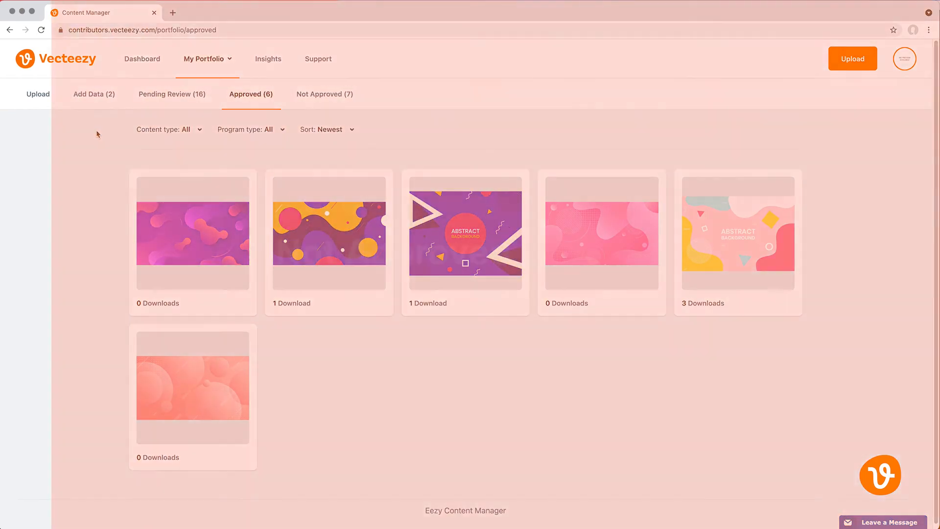
Step: Read comments on declined and action-needed files, then use Make Changes on the file missing releases
{"action": "left_click", "coordinate": [324, 94]}
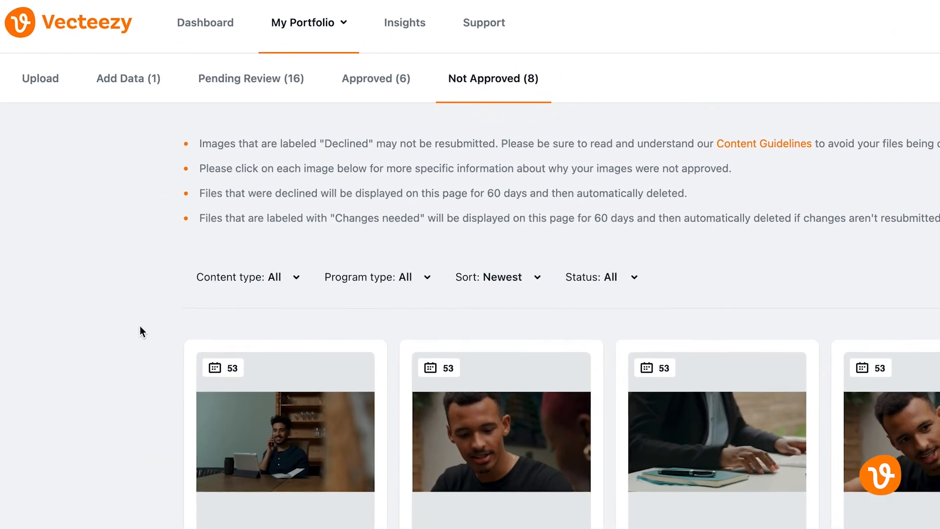
{"action": "scroll", "scroll_direction": "down", "scroll_amount": 3}
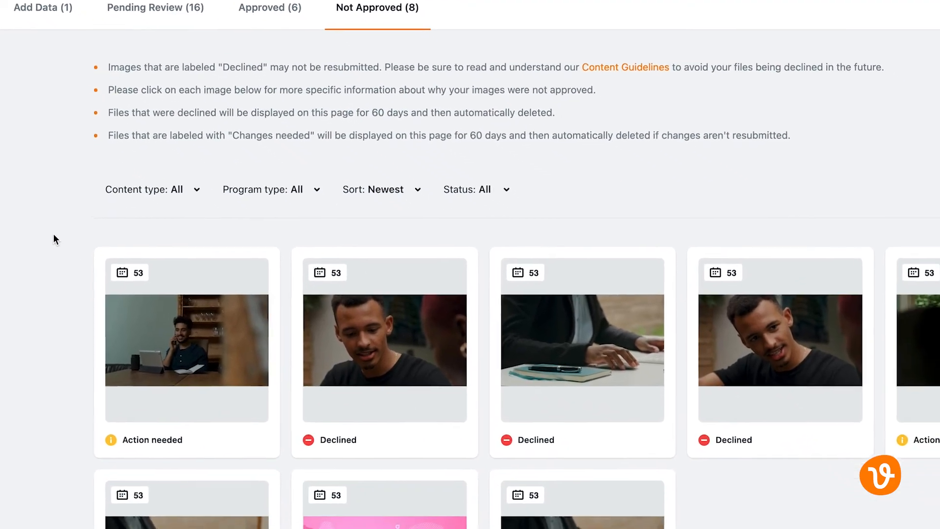
{"action": "scroll", "scroll_direction": "down", "scroll_amount": 3}
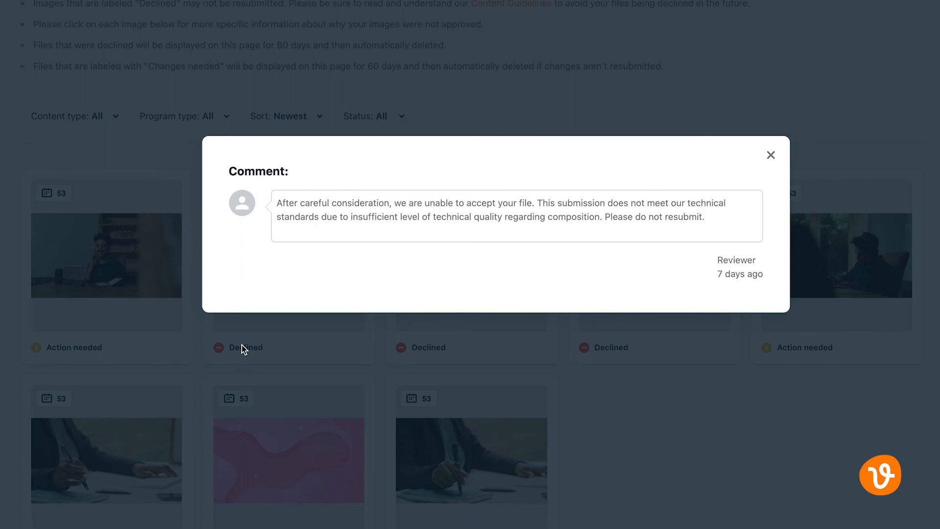
{"action": "left_click", "coordinate": [772, 155]}
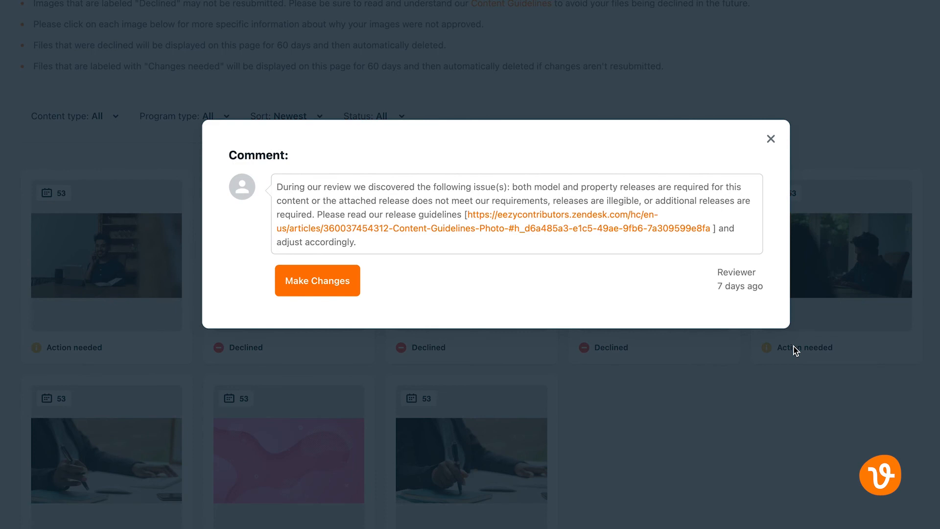
{"action": "left_click", "coordinate": [317, 280]}
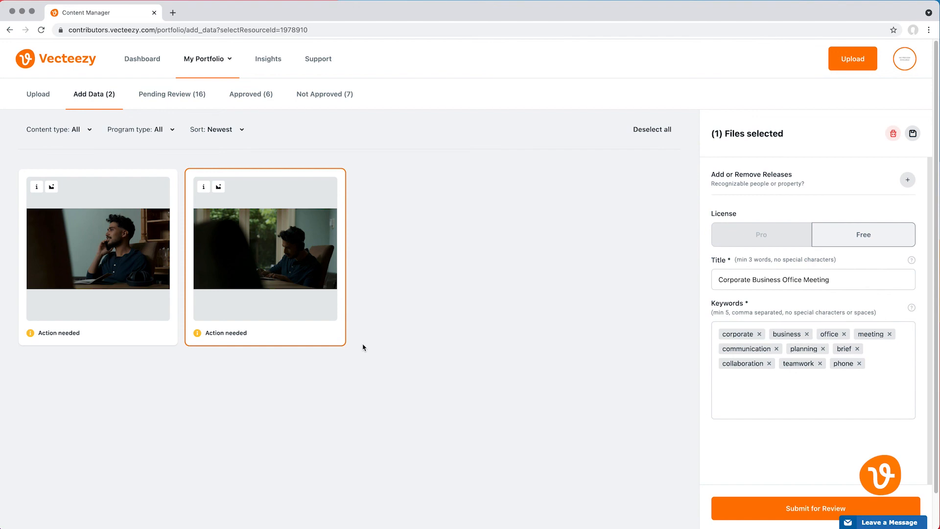
Step: List all six files awaiting metadata and select the first photo
{"action": "left_click", "coordinate": [37, 93]}
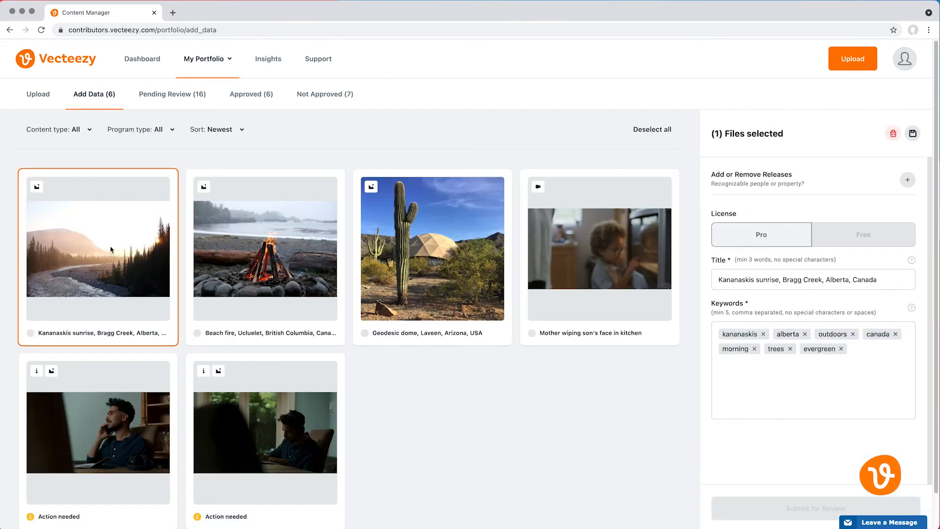
{"action": "left_click", "coordinate": [432, 249]}
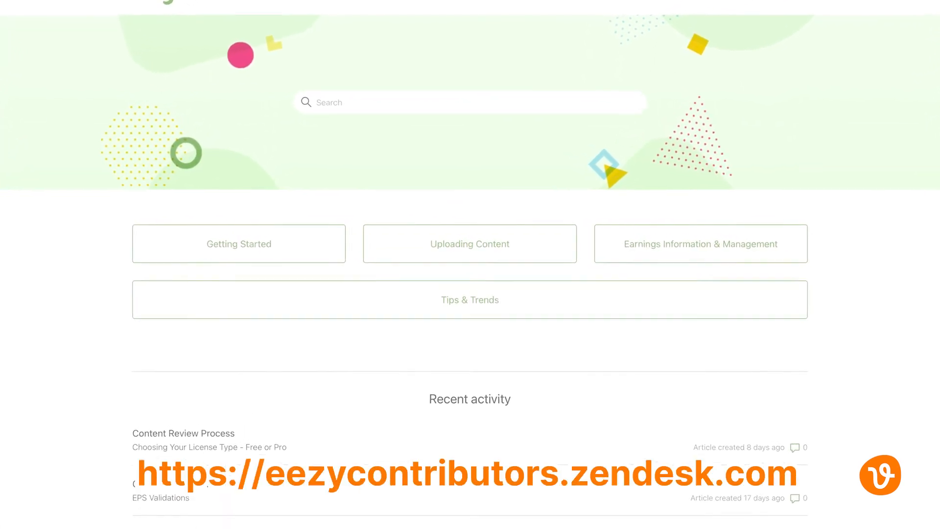
Step: Scroll down the contributor help centre home page past Getting Started, Uploading Content and Earnings
{"action": "scroll", "scroll_direction": "down", "scroll_amount": 3}
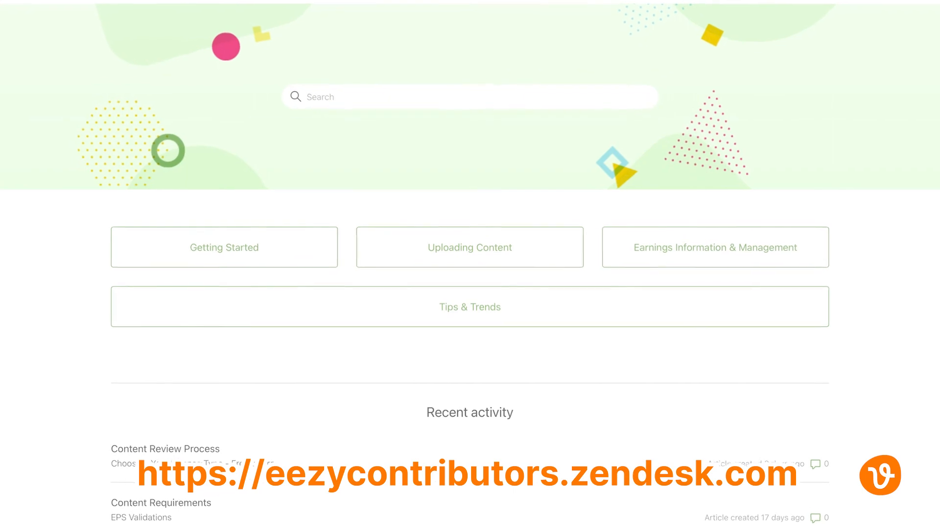
{"action": "scroll", "scroll_direction": "down", "scroll_amount": 3}
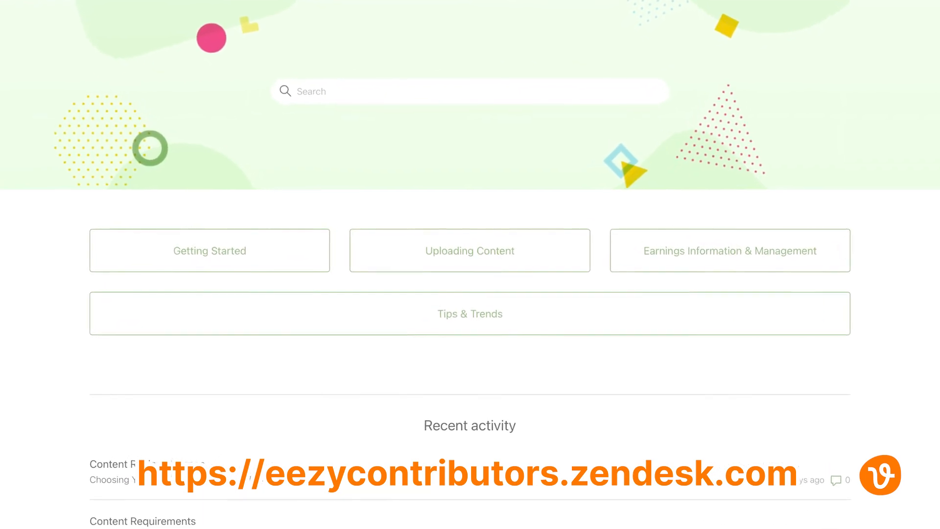